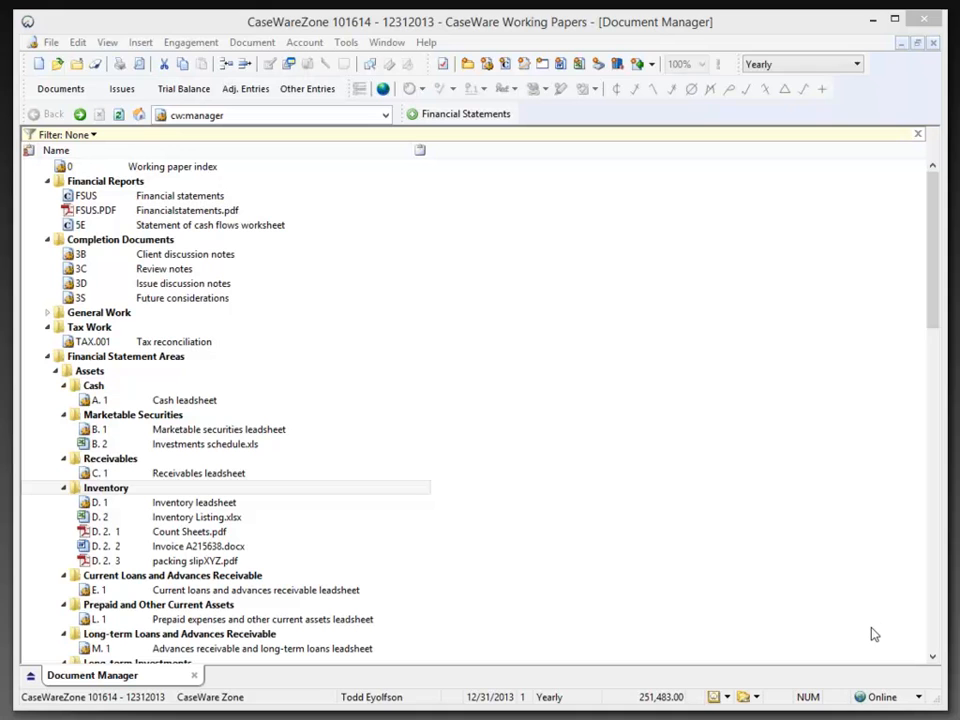
{"action": "mouse_move", "coordinate": [443, 425]}
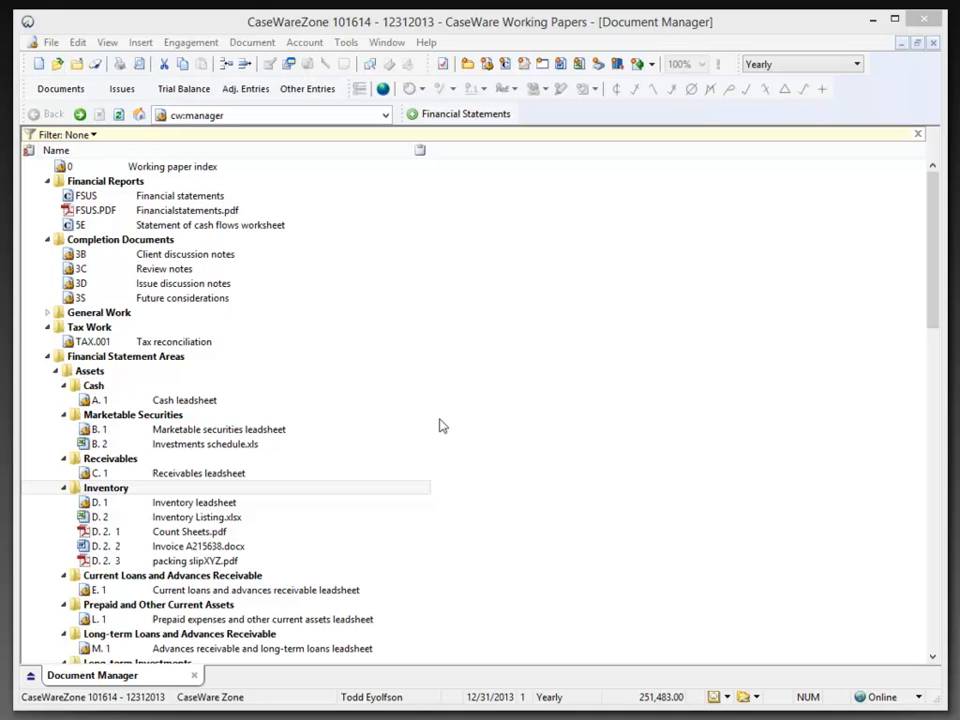
{"action": "mouse_move", "coordinate": [406, 703]}
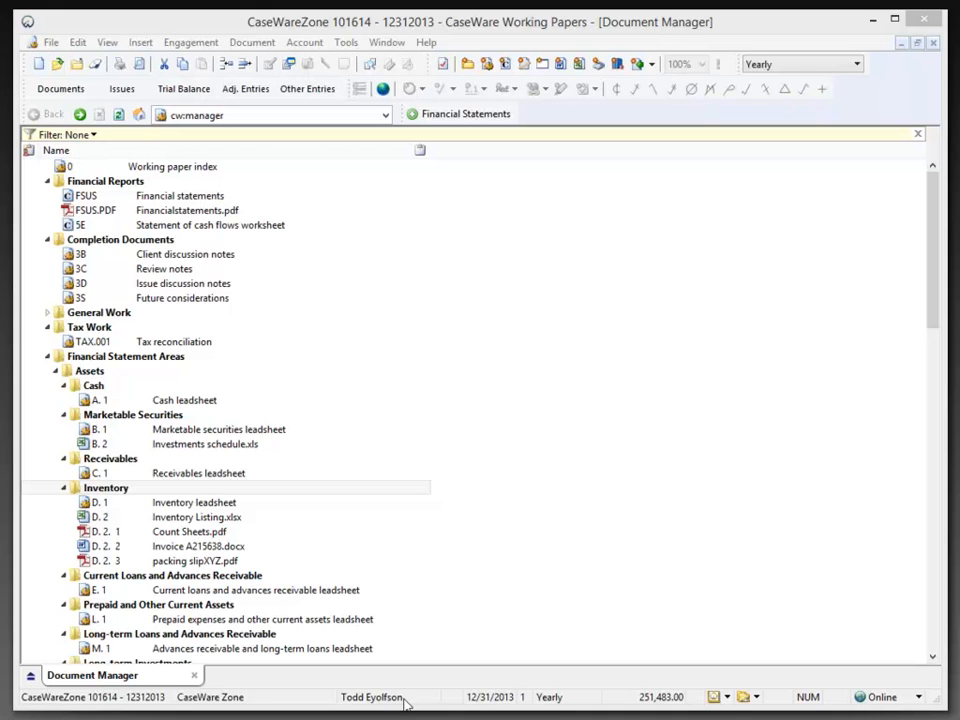
{"action": "mouse_move", "coordinate": [128, 107]}
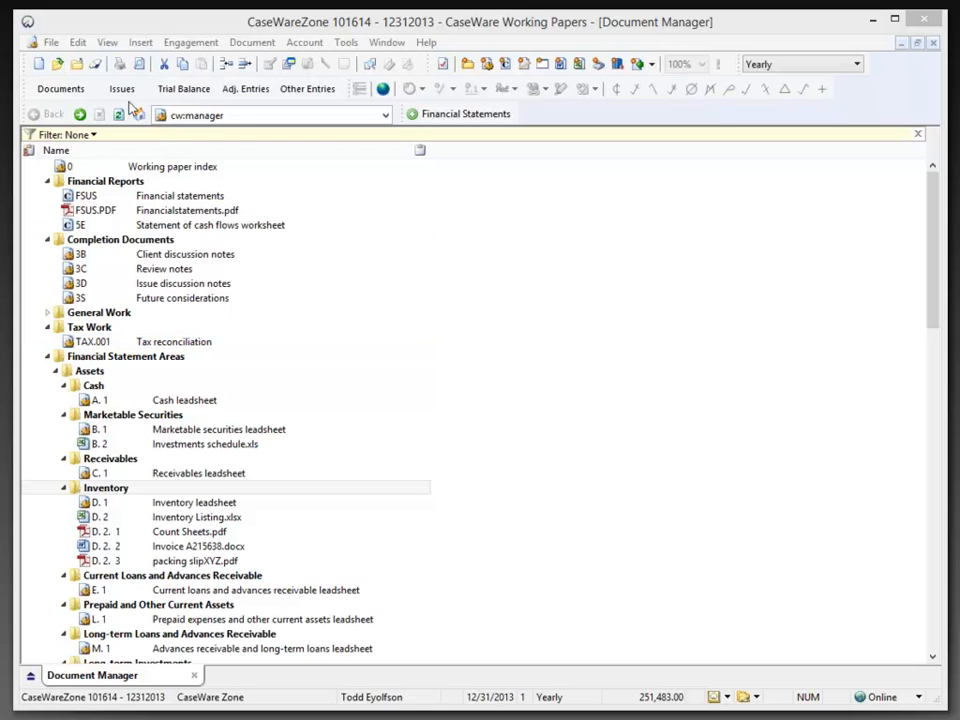
Show the User List panel from the View menu to see who is in the file.
{"action": "left_click", "coordinate": [107, 42]}
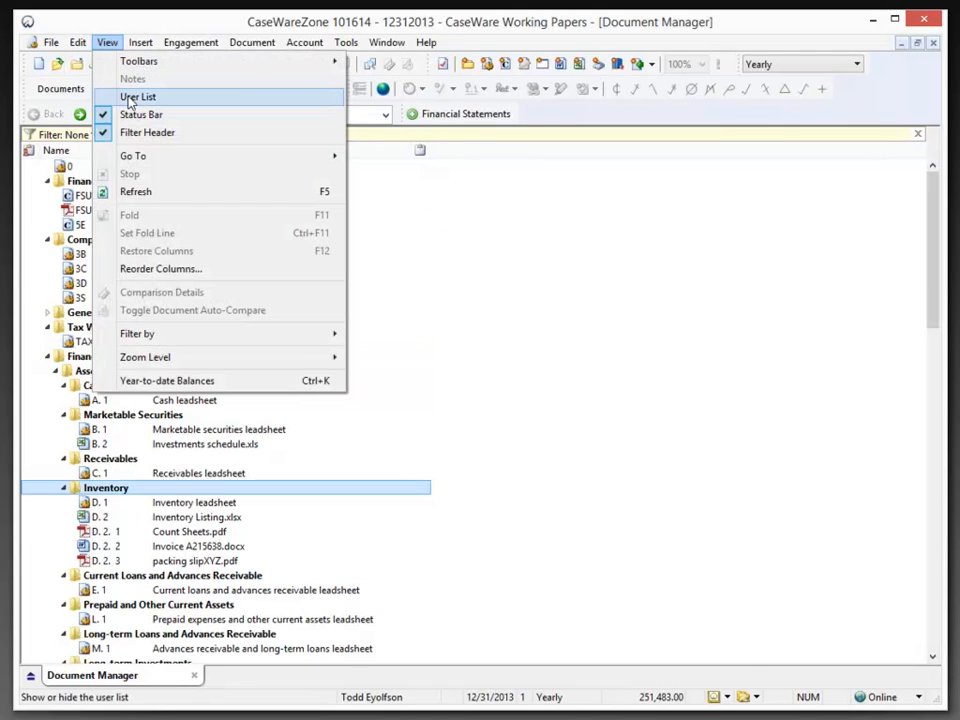
{"action": "left_click", "coordinate": [138, 96]}
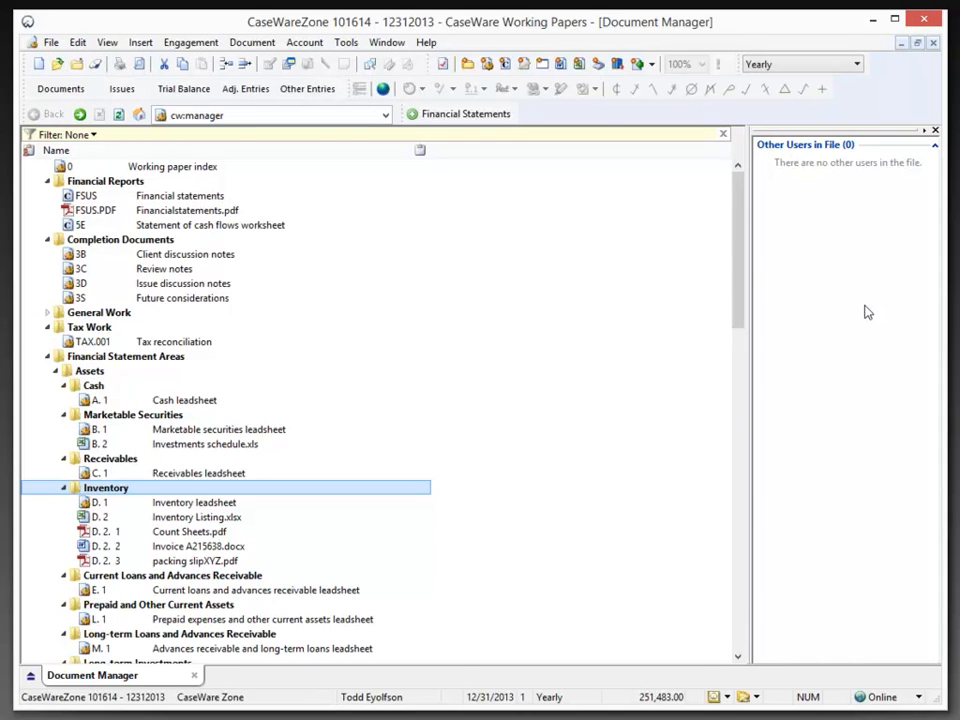
{"action": "mouse_move", "coordinate": [875, 527]}
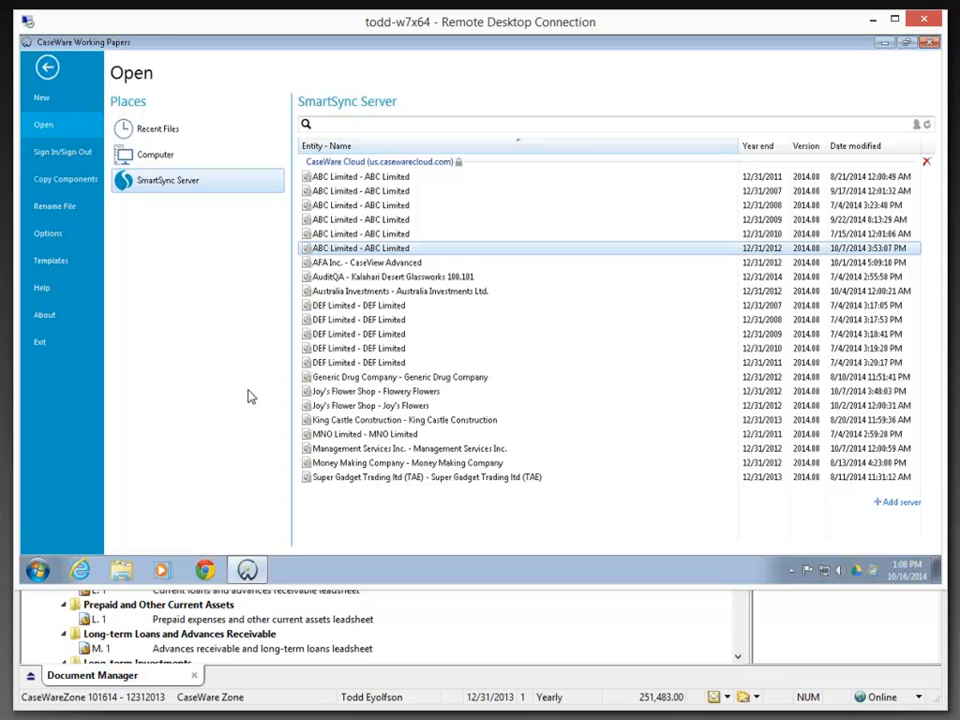
{"action": "left_click", "coordinate": [48, 233]}
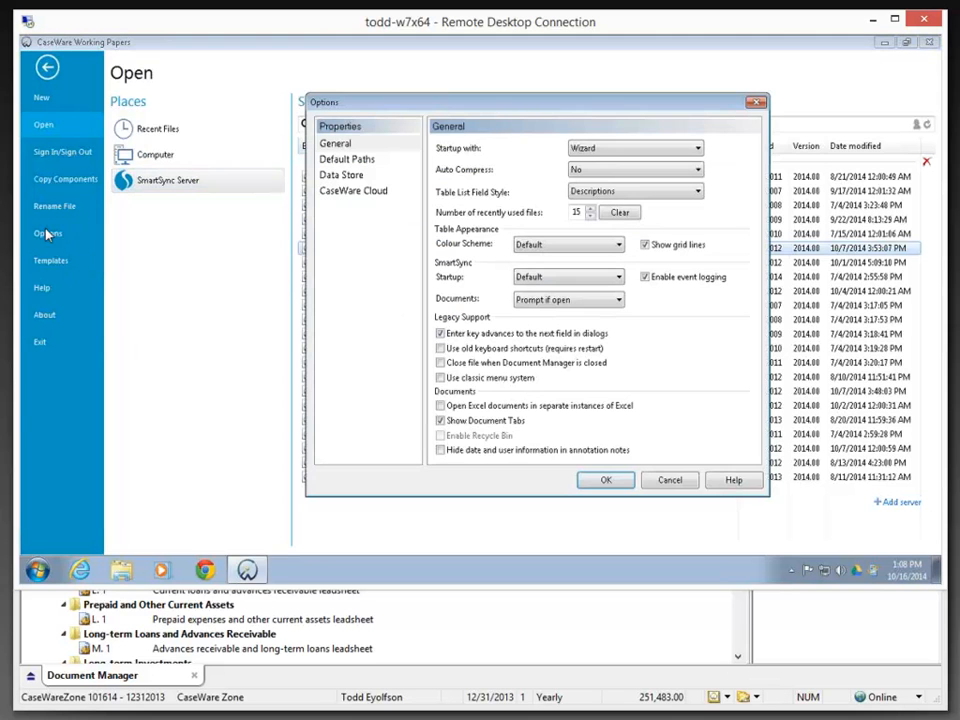
{"action": "mouse_move", "coordinate": [105, 270]}
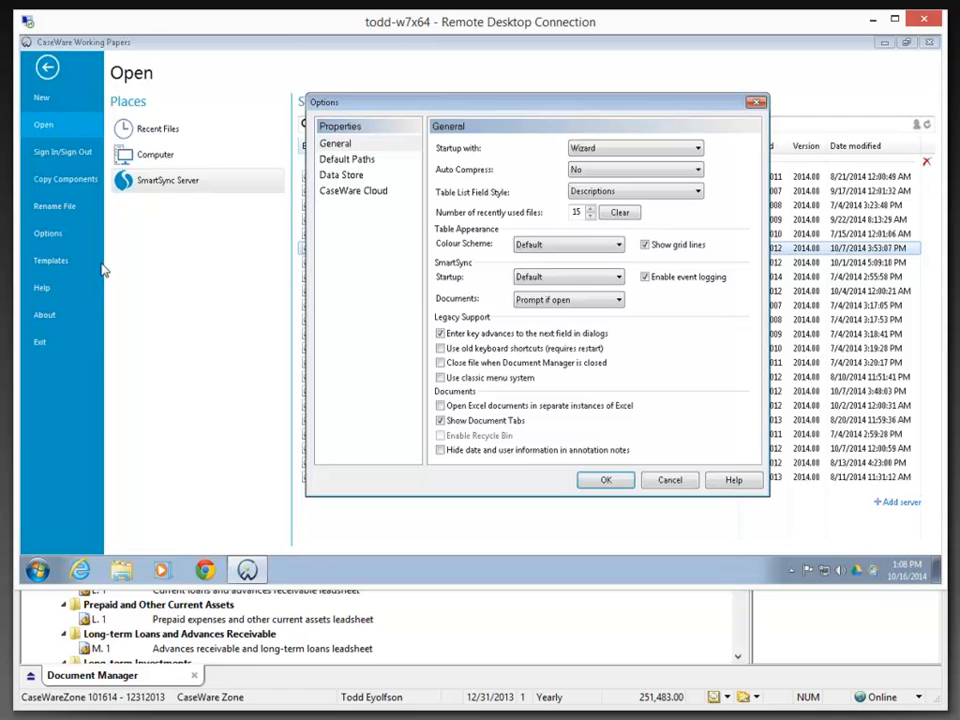
{"action": "left_click", "coordinate": [347, 159]}
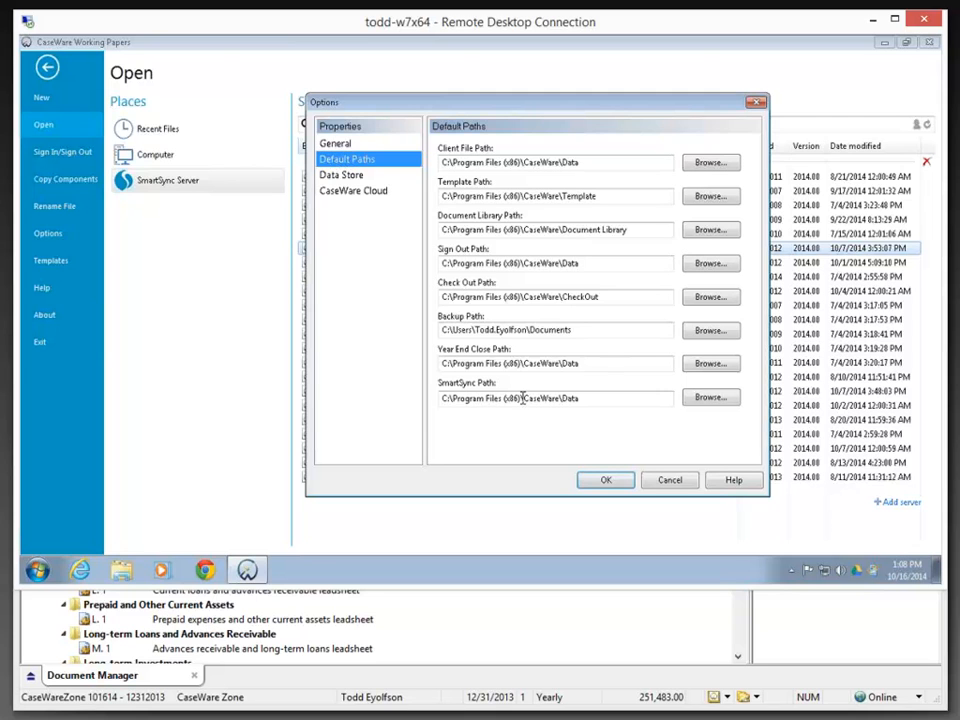
{"action": "triple_click", "coordinate": [555, 397]}
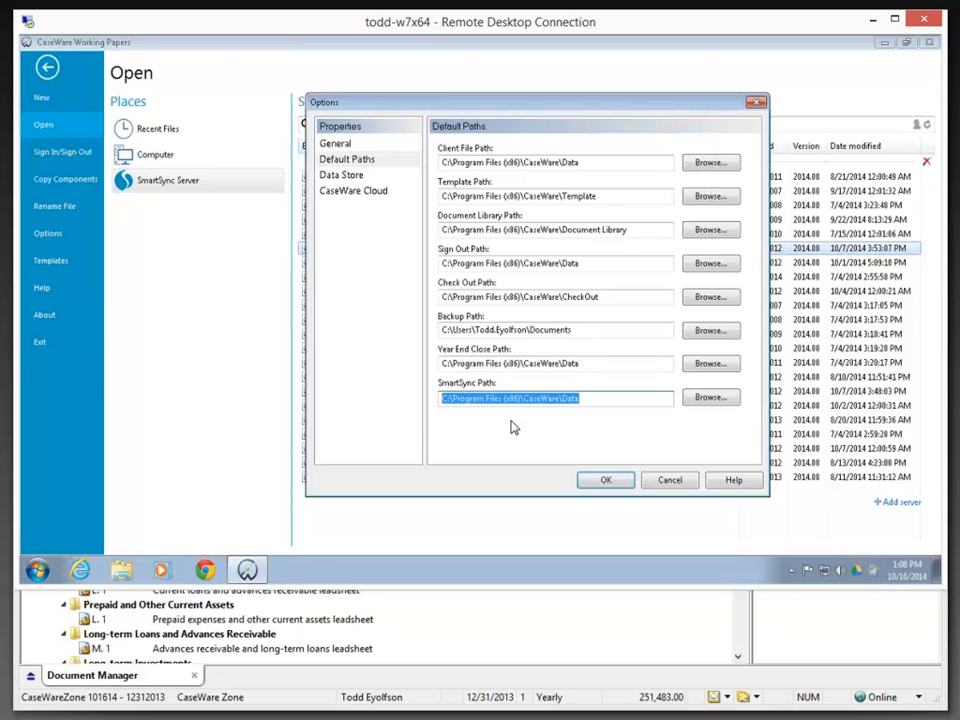
{"action": "mouse_move", "coordinate": [576, 414]}
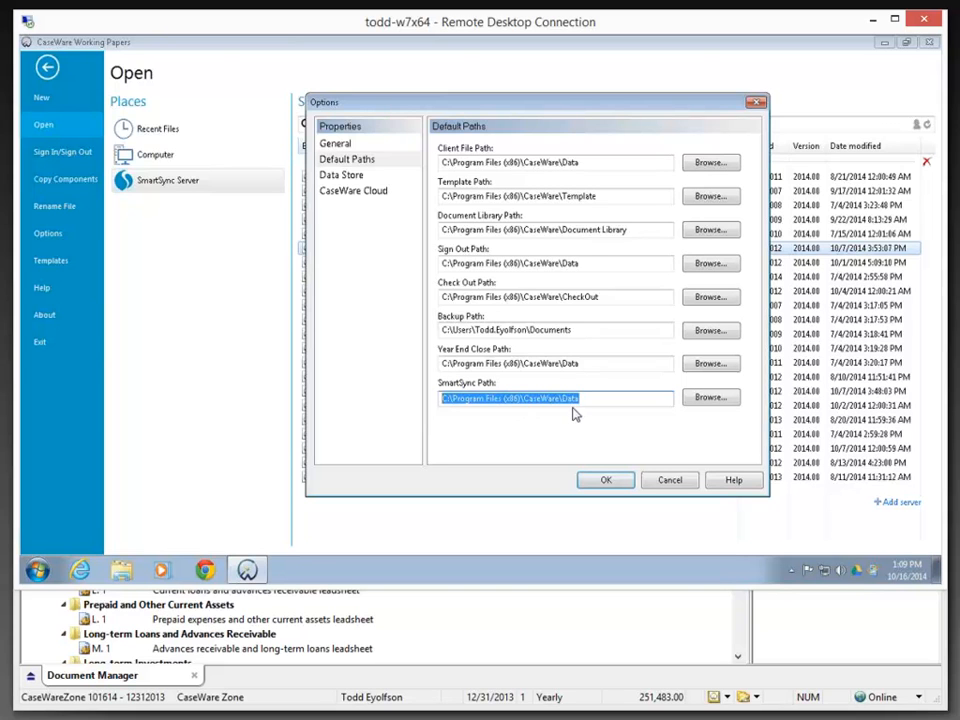
{"action": "left_click", "coordinate": [553, 398]}
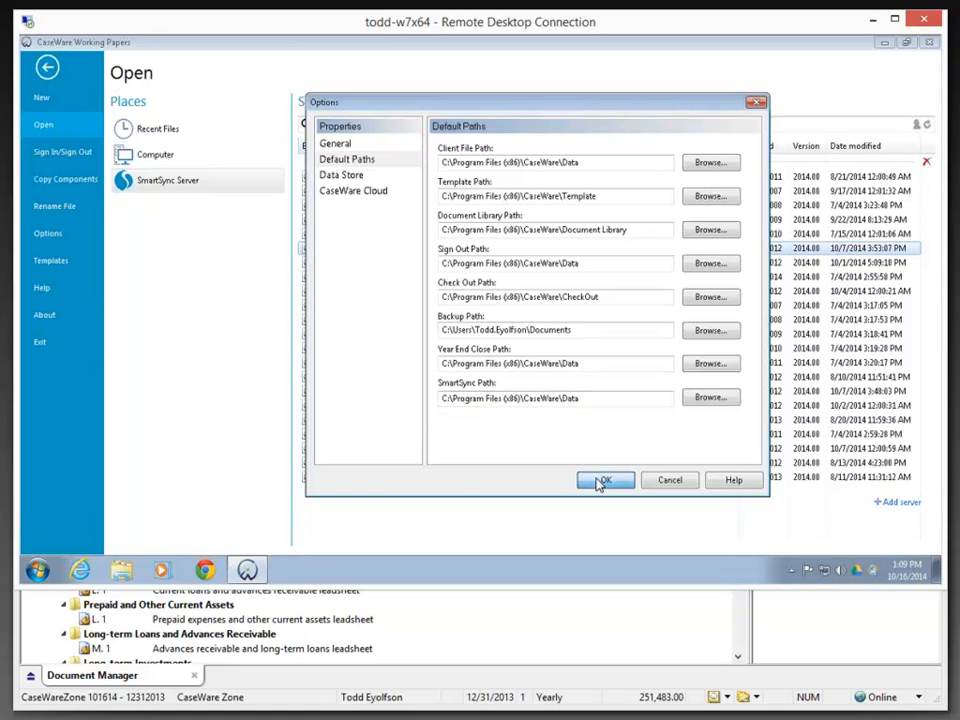
{"action": "left_click", "coordinate": [605, 481]}
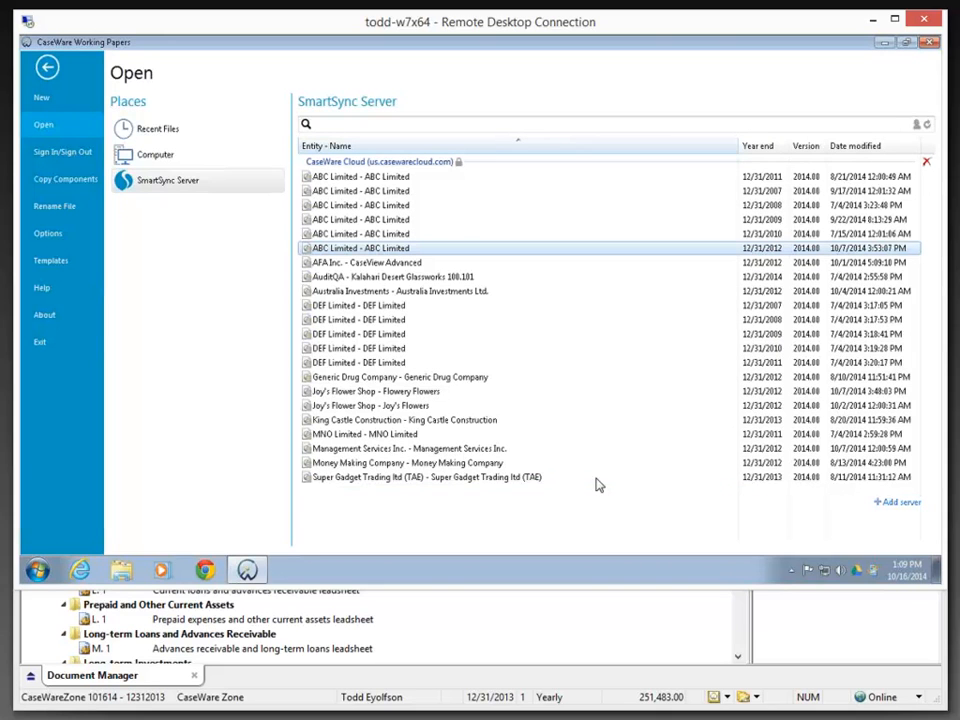
{"action": "mouse_move", "coordinate": [140, 97]}
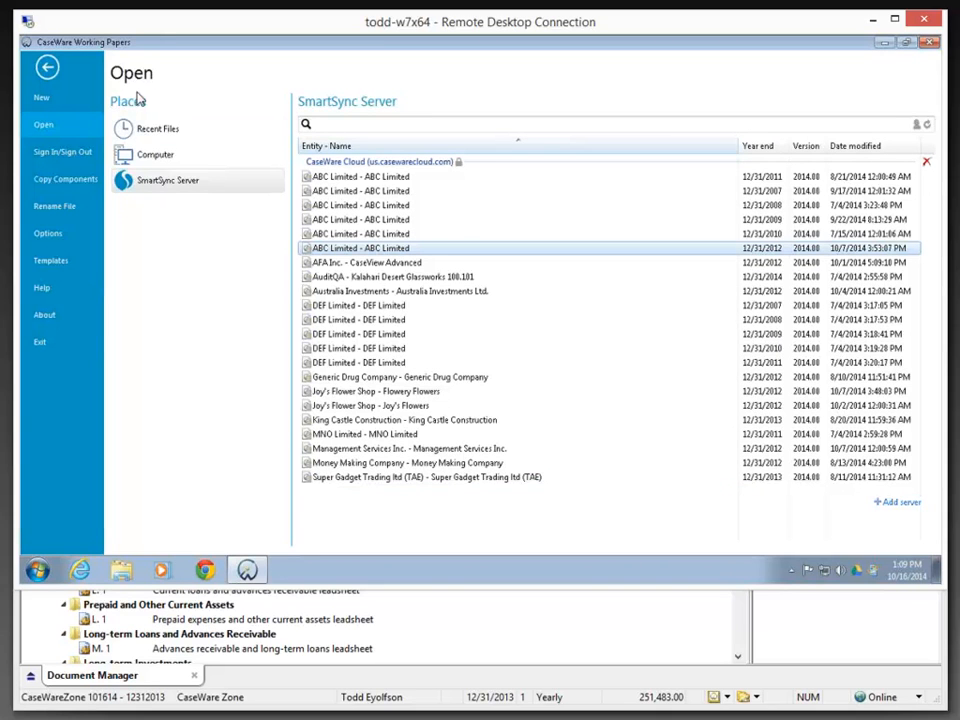
{"action": "mouse_move", "coordinate": [155, 185]}
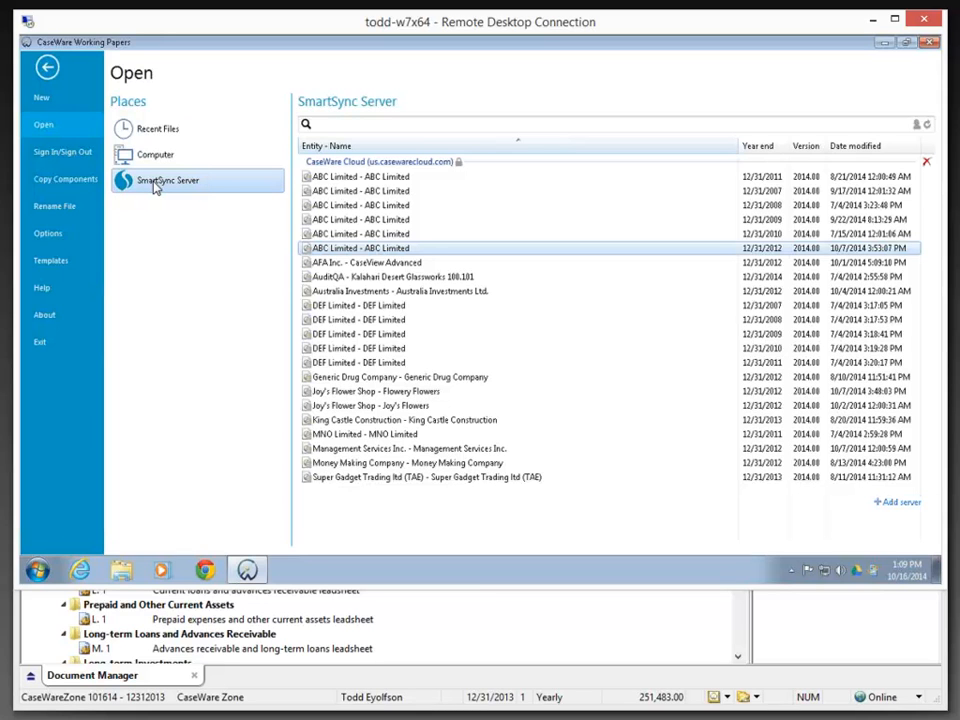
{"action": "mouse_move", "coordinate": [355, 462]}
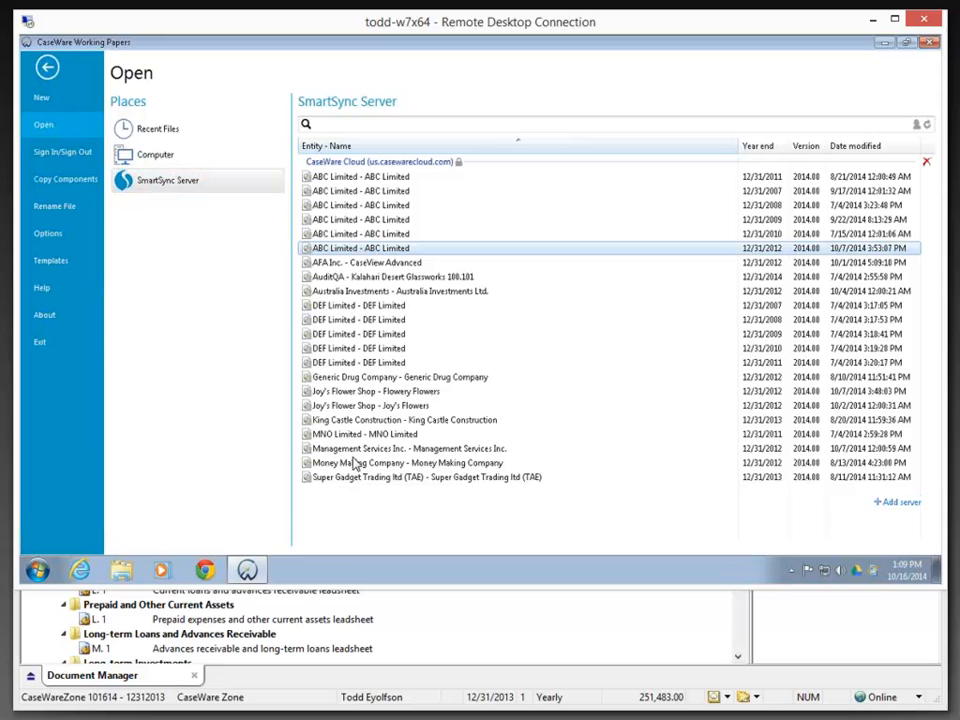
{"action": "mouse_move", "coordinate": [358, 478]}
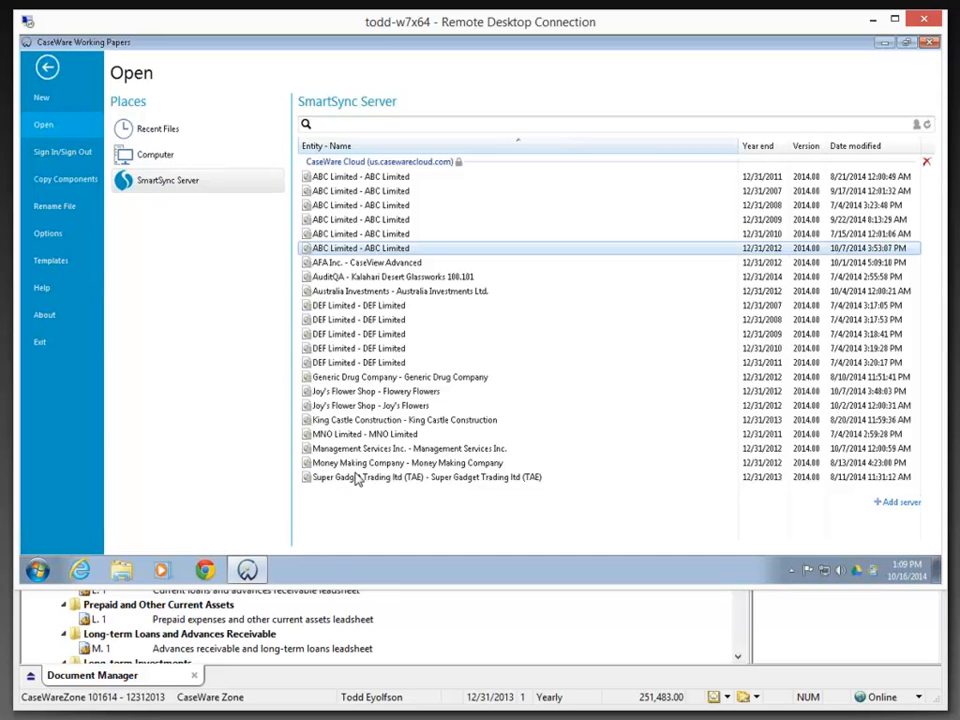
{"action": "mouse_move", "coordinate": [352, 478]}
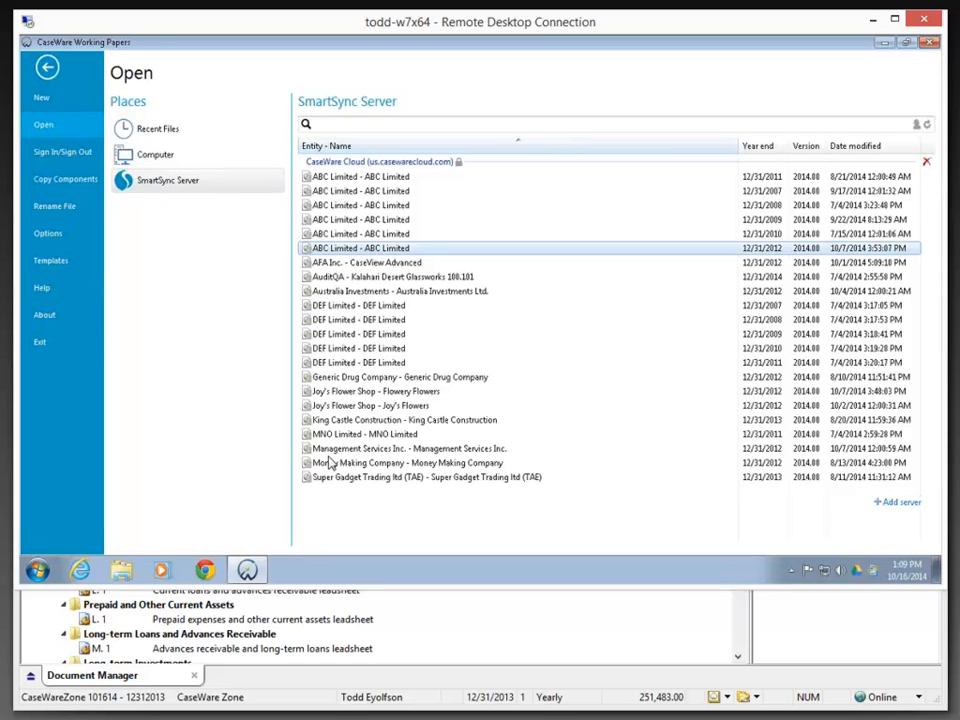
{"action": "mouse_move", "coordinate": [338, 300]}
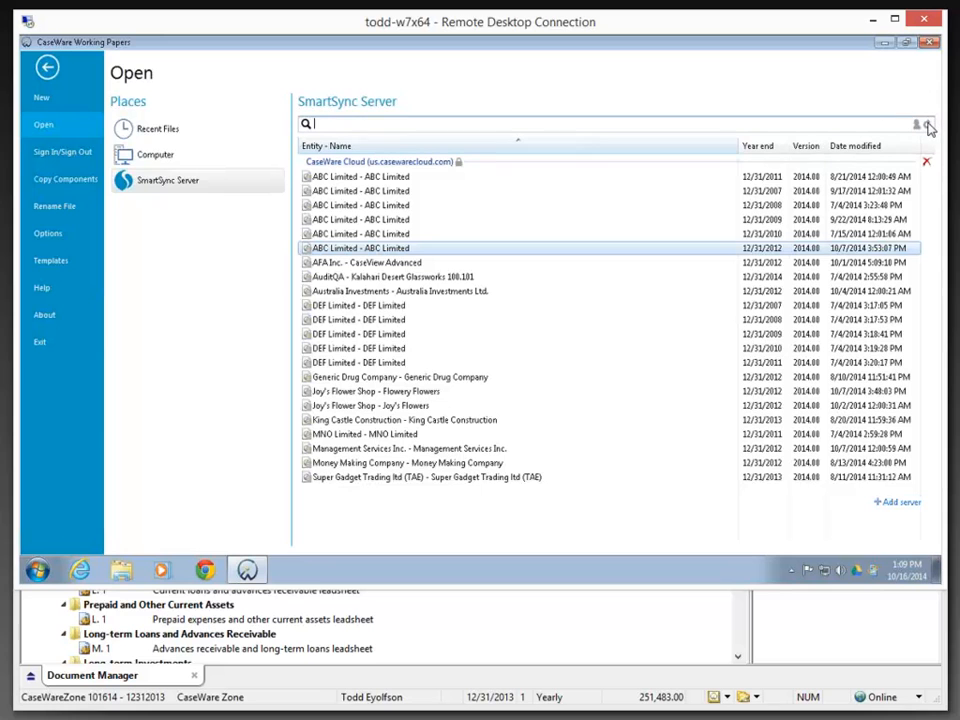
Refresh the SmartSync Server list and search for 'Case' to isolate CaseWare Zone.
{"action": "left_click", "coordinate": [928, 123]}
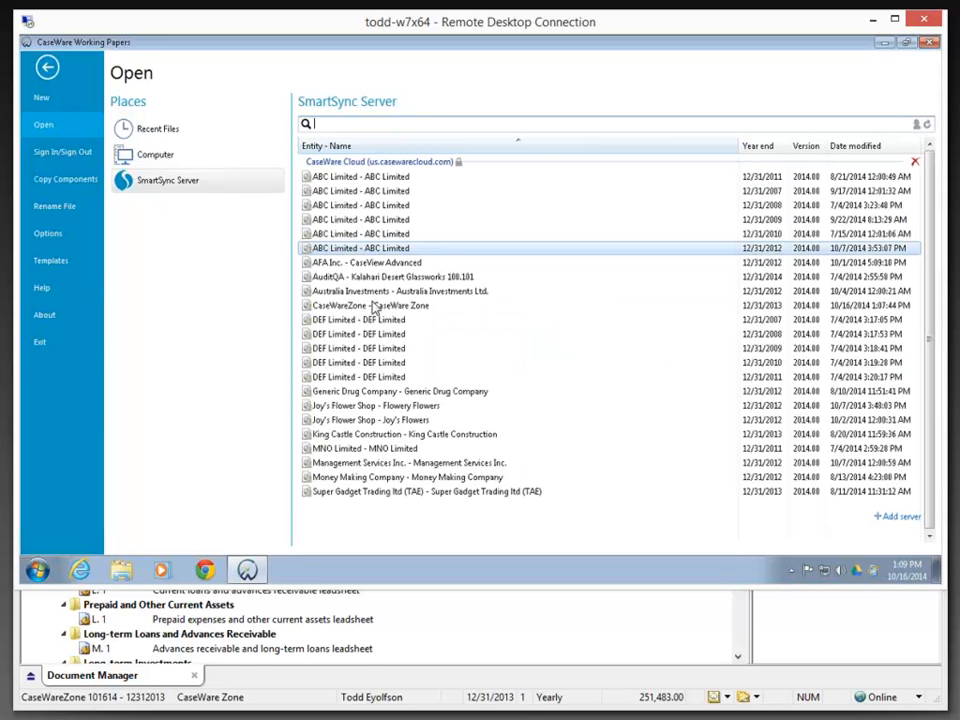
{"action": "left_click", "coordinate": [370, 305]}
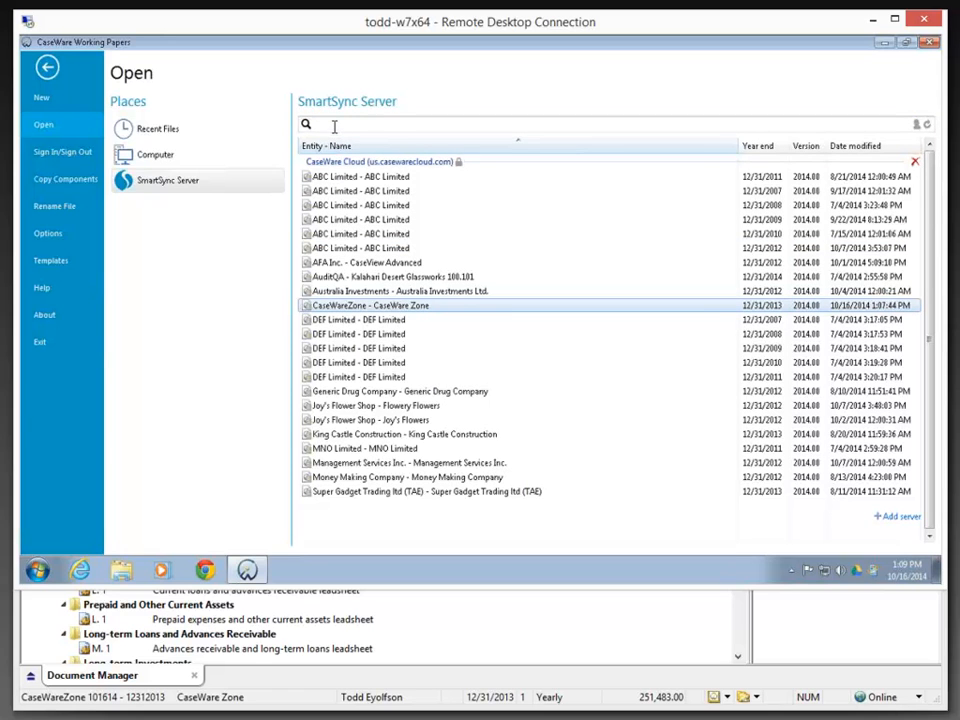
{"action": "type", "text": "CaseWare"}
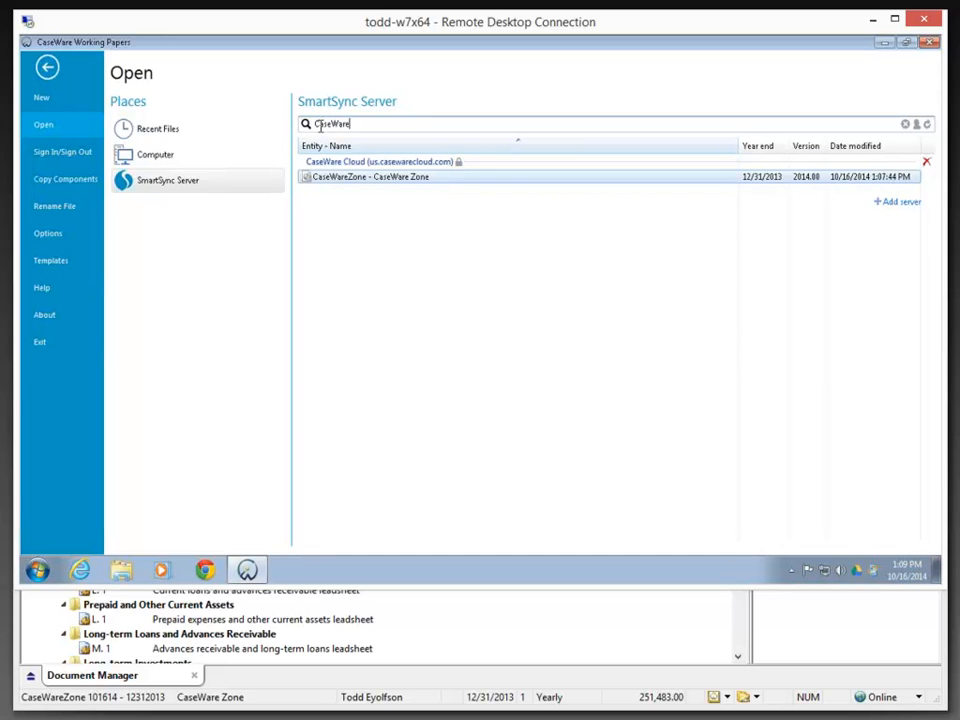
{"action": "mouse_move", "coordinate": [372, 181]}
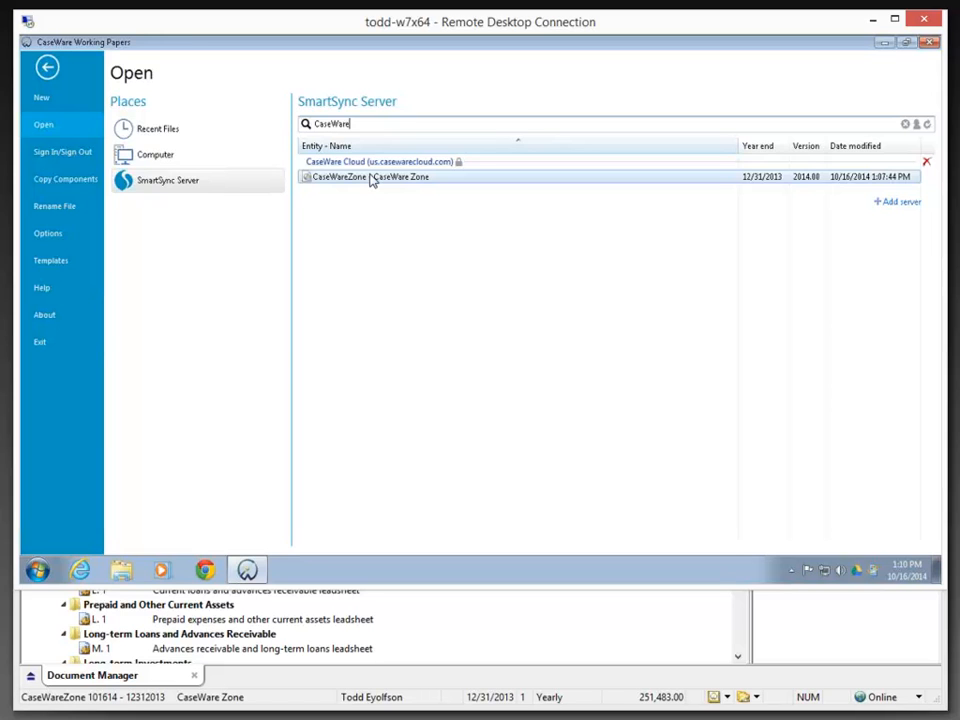
{"action": "mouse_move", "coordinate": [375, 182]}
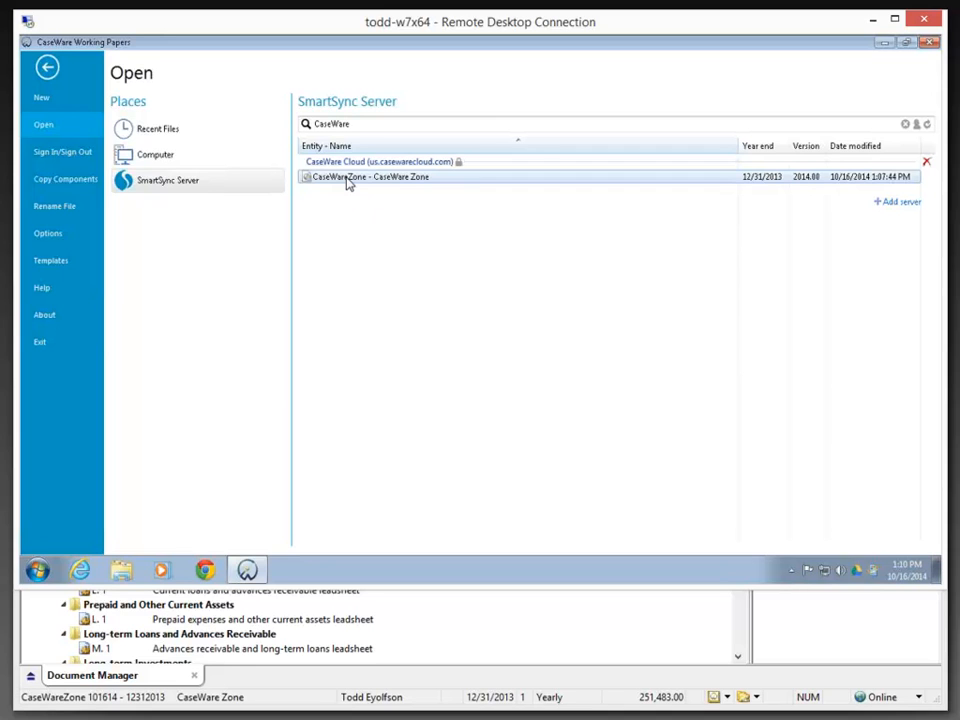
Download and open the CaseWareZone - CaseWare Zone file from the SmartSync Server list.
{"action": "double_click", "coordinate": [369, 176]}
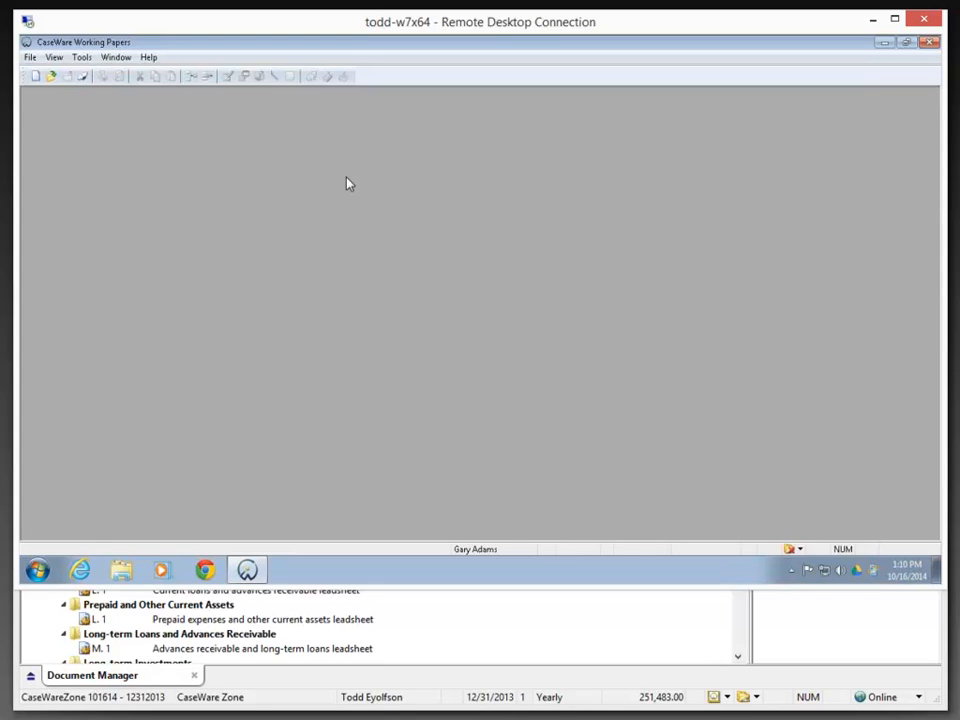
{"action": "mouse_move", "coordinate": [475, 560]}
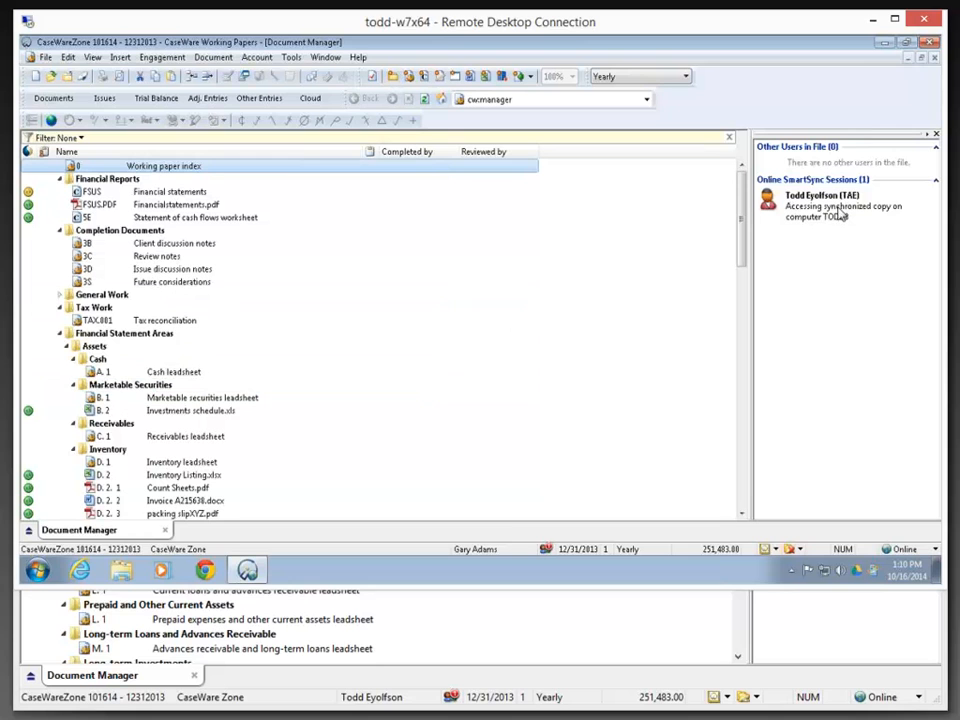
{"action": "mouse_move", "coordinate": [838, 216]}
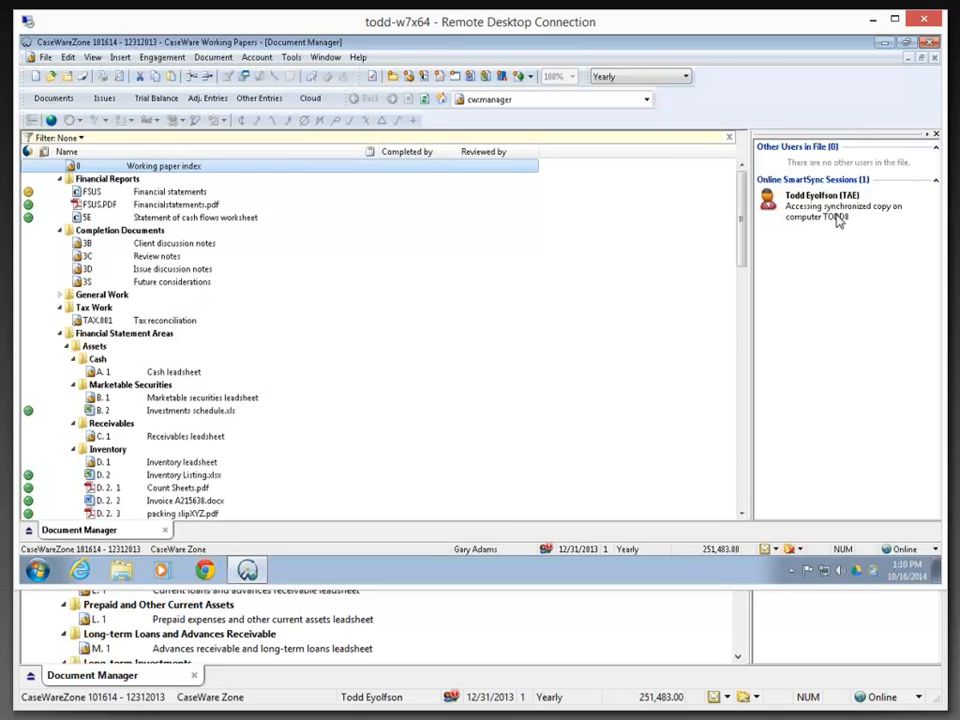
{"action": "mouse_move", "coordinate": [668, 642]}
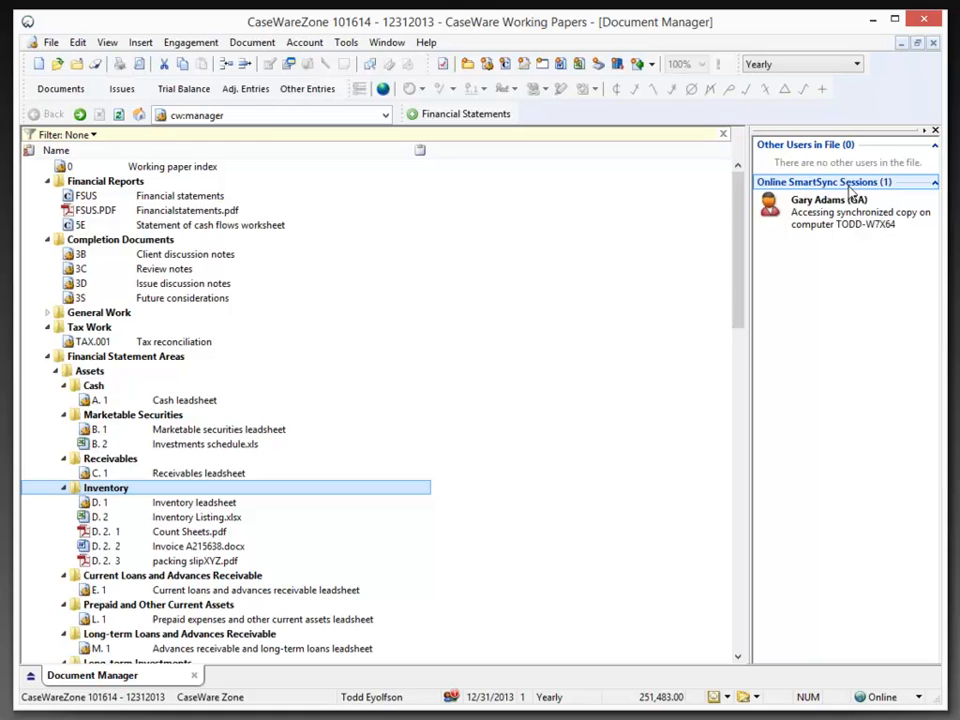
{"action": "mouse_move", "coordinate": [849, 191]}
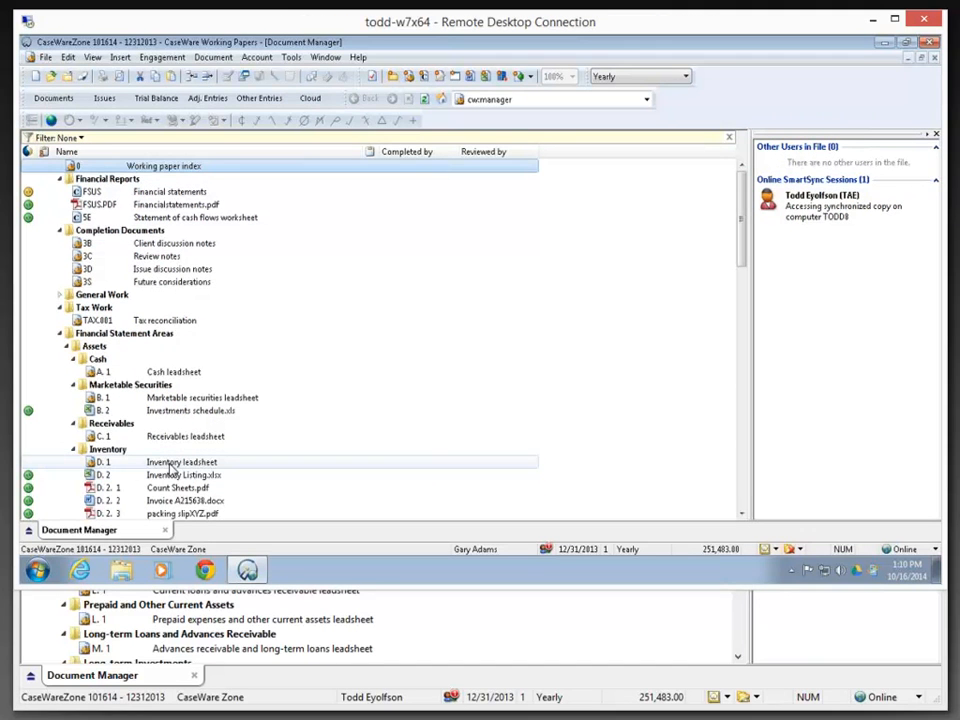
Mark the D.1 Inventory leadsheet as completed by GA in the Document Manager.
{"action": "left_click", "coordinate": [182, 461]}
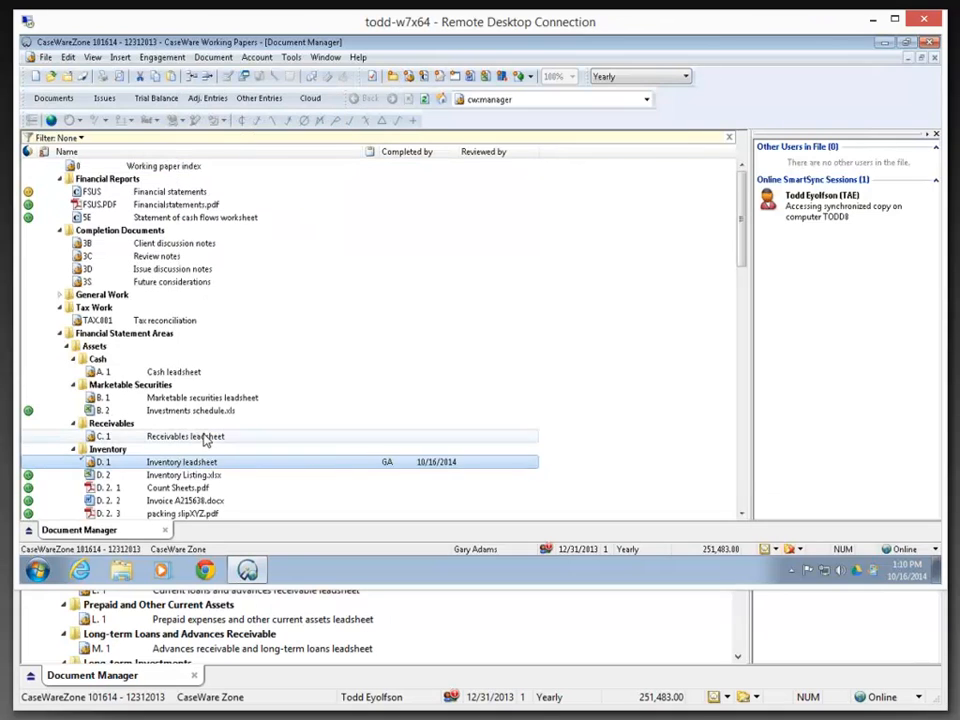
{"action": "left_click", "coordinate": [185, 474]}
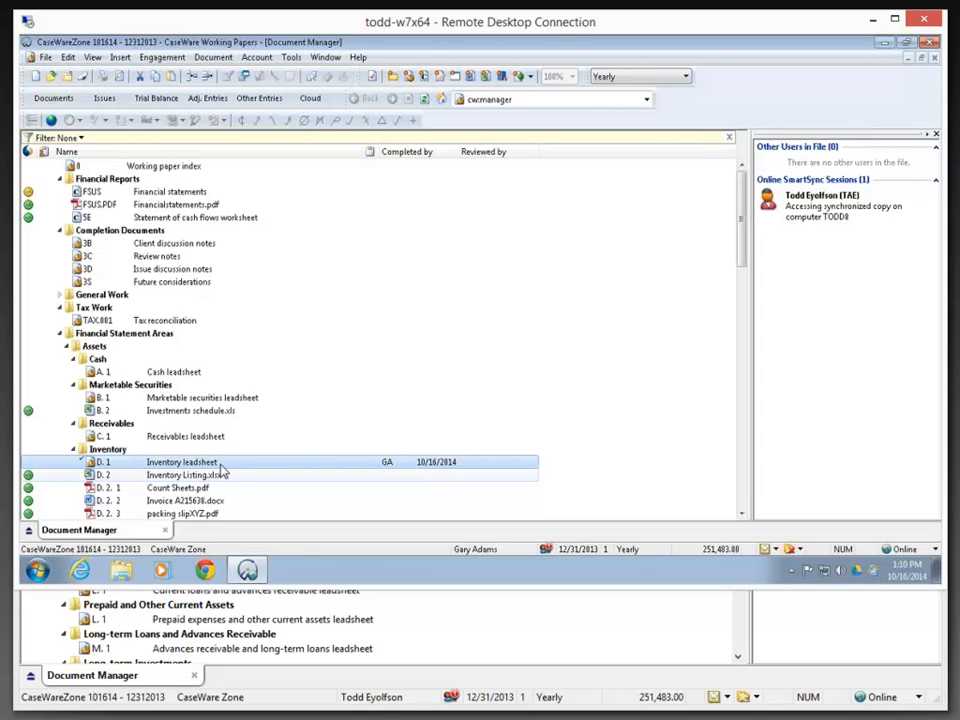